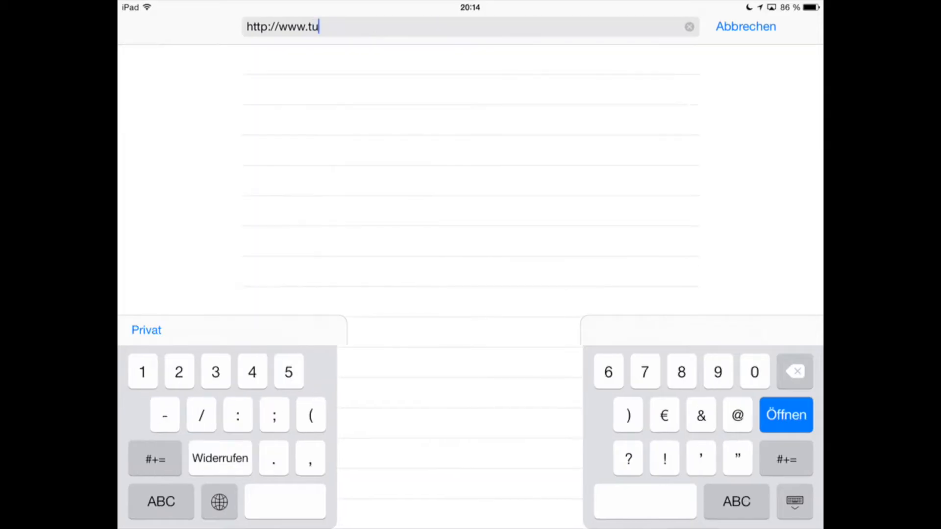
{"action": "type", "text": "-darmstadt,"}
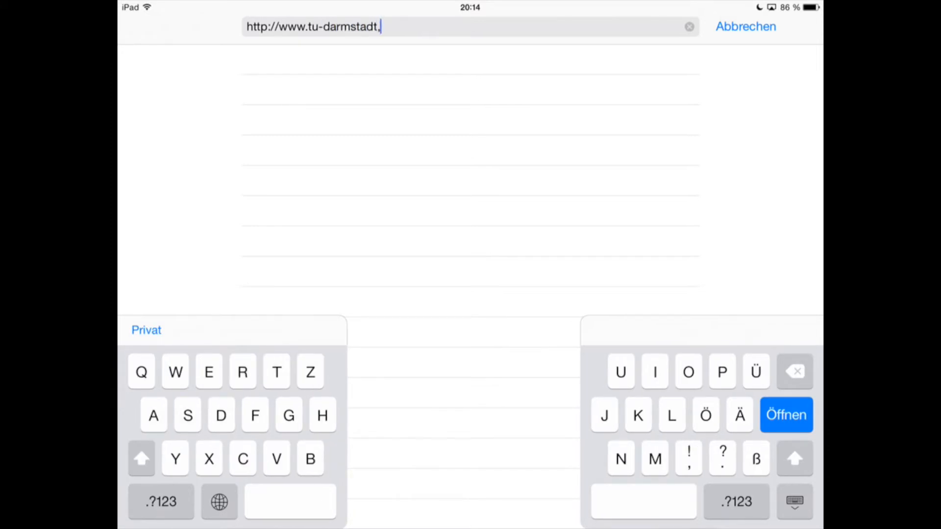
{"action": "type", "text": "de"}
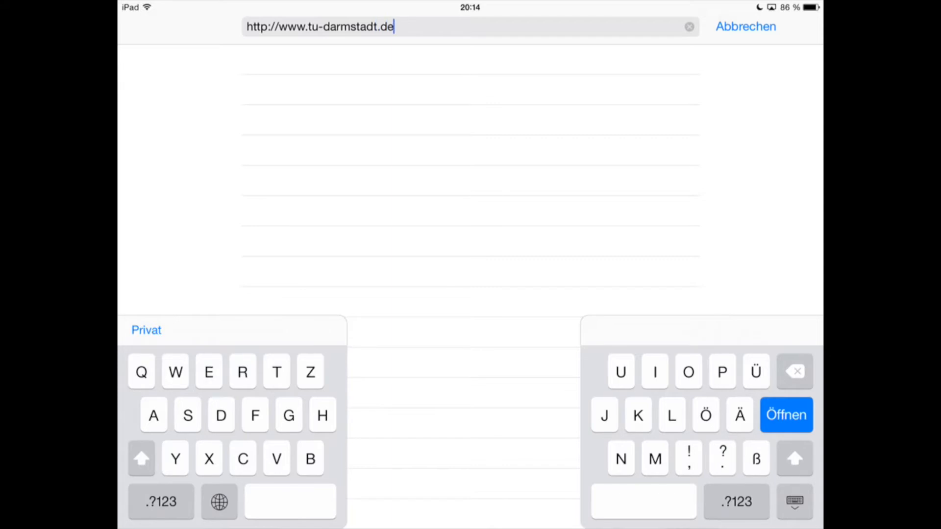
{"action": "left_click", "coordinate": [786, 415]}
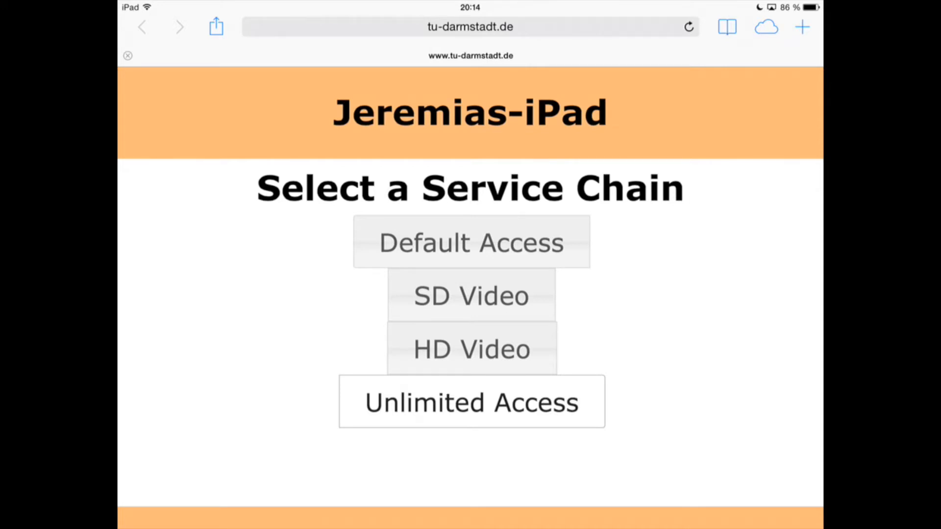
Choose Unlimited Access on the 'Select a Service Chain' page.
{"action": "left_click", "coordinate": [688, 27]}
{"action": "type", "text": "http://www.tu-"}
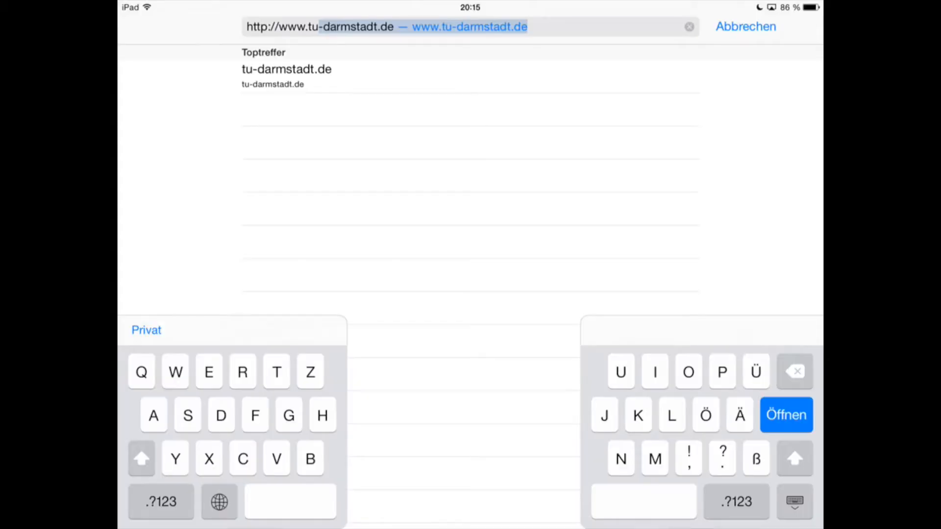
Load and browse the TU Darmstadt homepage, now routed via Unlimited Access.
{"action": "left_click", "coordinate": [785, 415]}
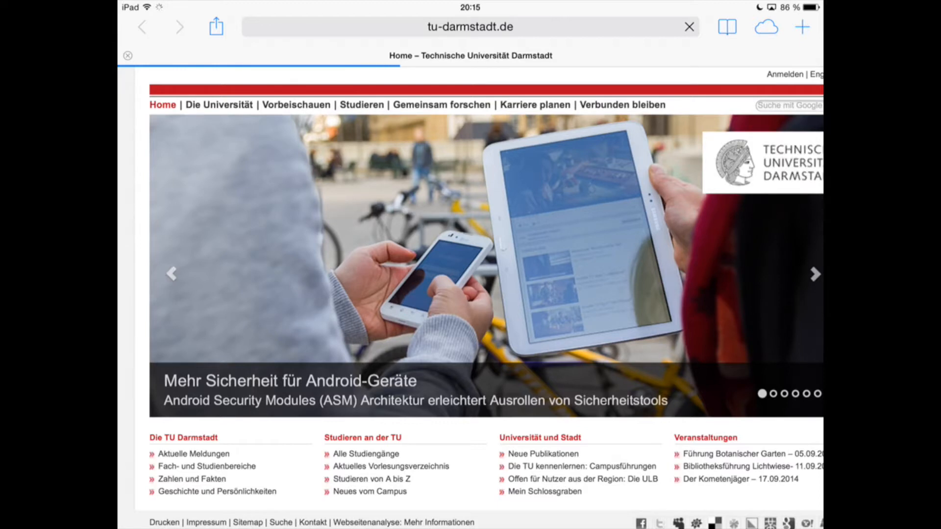
{"action": "scroll", "scroll_direction": "down", "scroll_amount": 3}
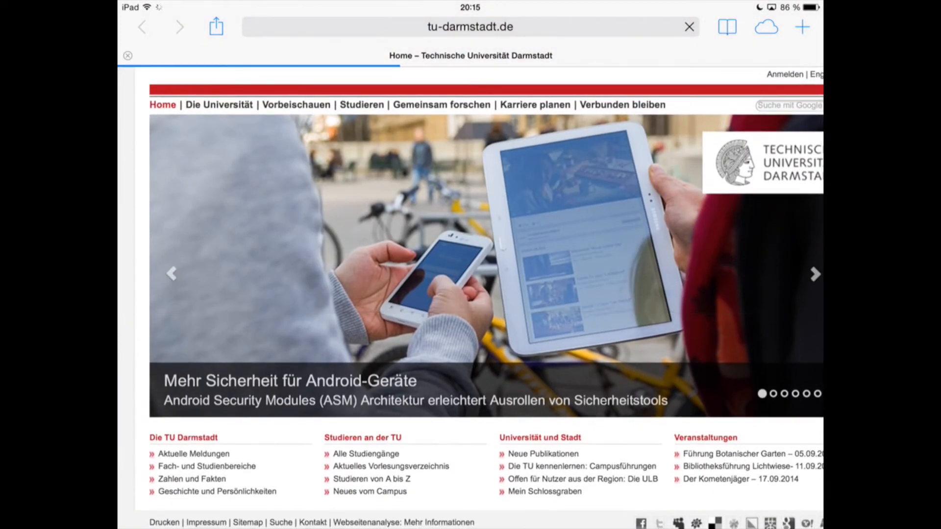
{"action": "left_click", "coordinate": [689, 27]}
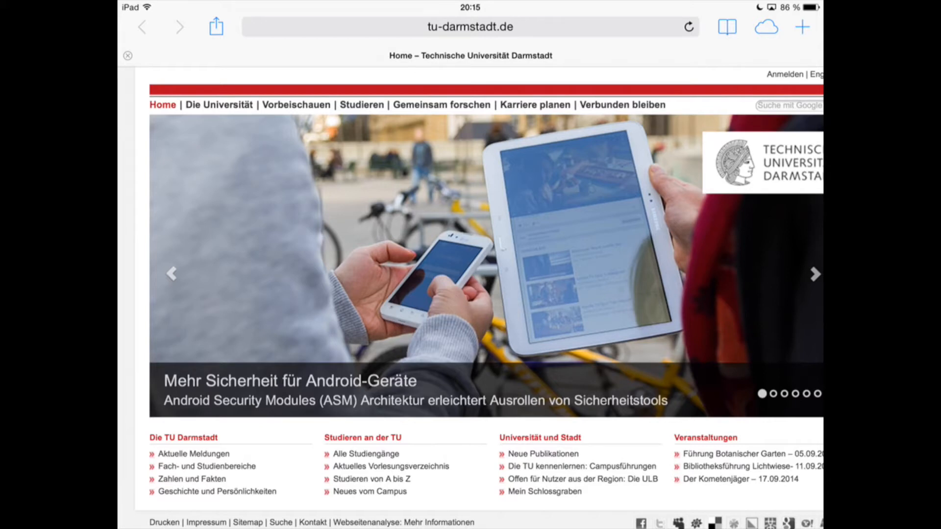
{"action": "left_click", "coordinate": [816, 275]}
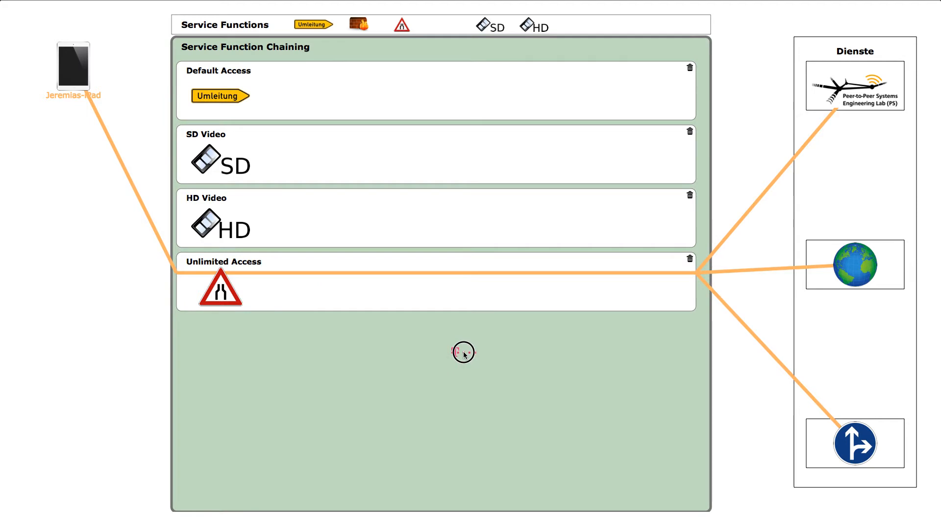
Drag the Telekom function into a new chain and start naming it 'Opt'.
{"action": "left_click_drag", "start_coordinate": [446, 24], "coordinate": [219, 350]}
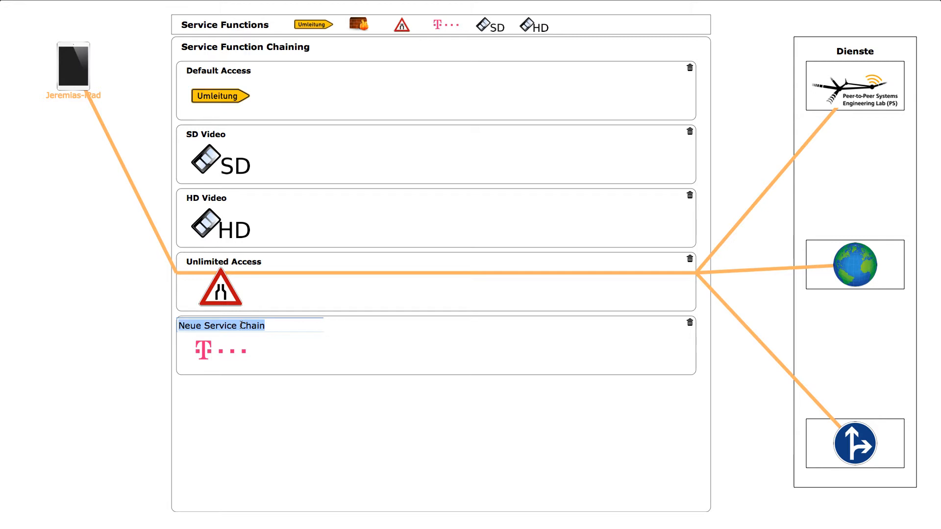
{"action": "type", "text": "Optimized"}
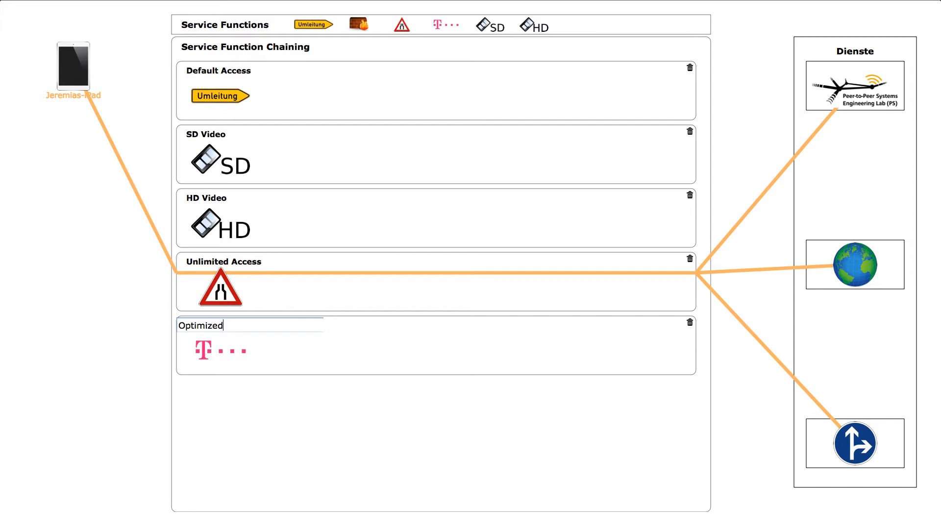
Finish typing the chain name as 'Optimized Web Access'.
{"action": "type", "text": "Web"}
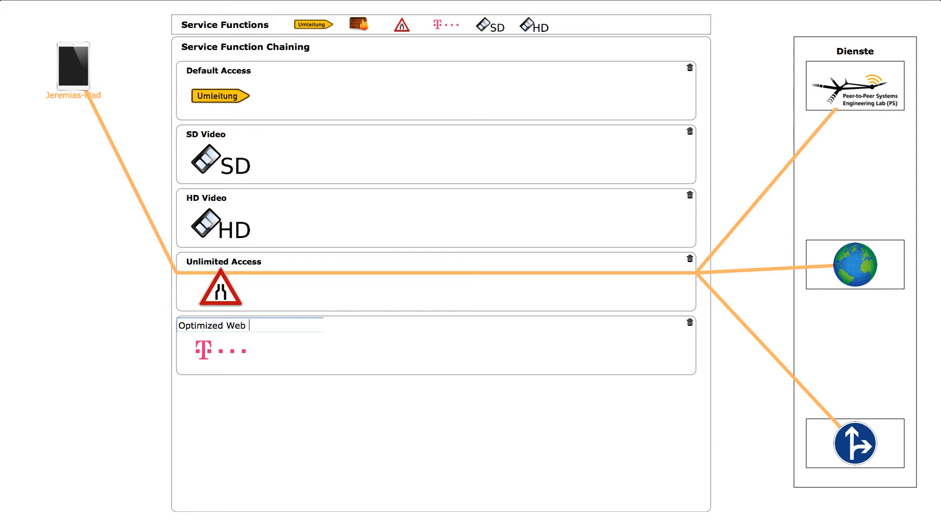
{"action": "type", "text": "Access"}
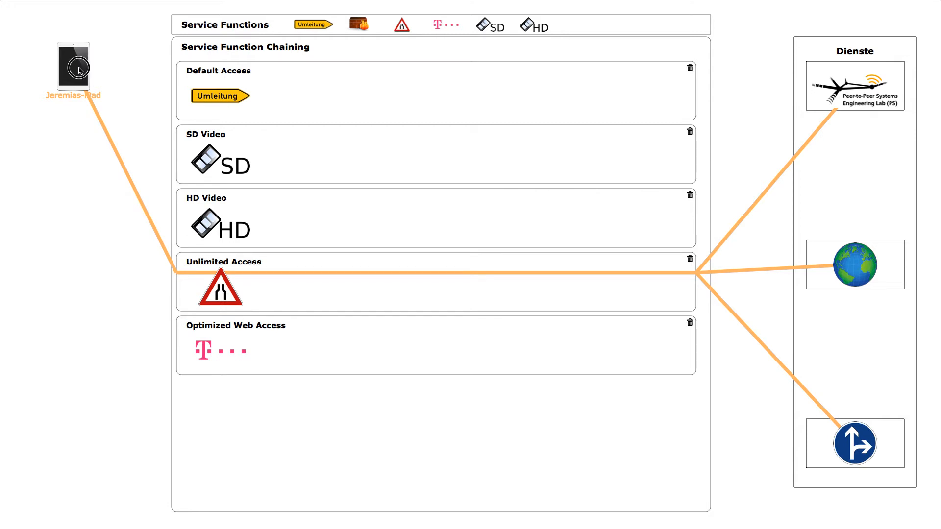
{"action": "left_click_drag", "start_coordinate": [72, 67], "coordinate": [248, 341]}
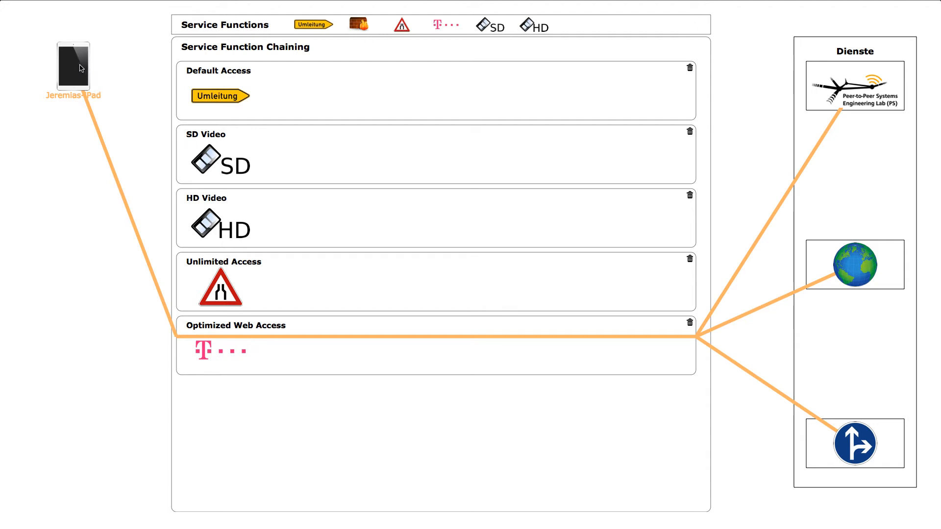
Drag the iPad from Optimized Web Access onto the HD Video chain.
{"action": "left_click_drag", "start_coordinate": [72, 66], "coordinate": [273, 153]}
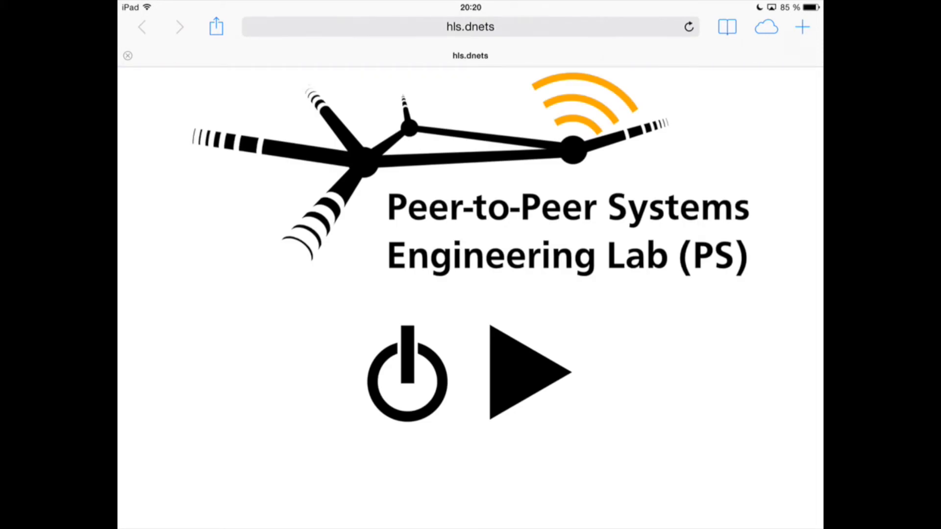
Tap play on the hls.dnets page to start the video stream.
{"action": "left_click", "coordinate": [530, 371]}
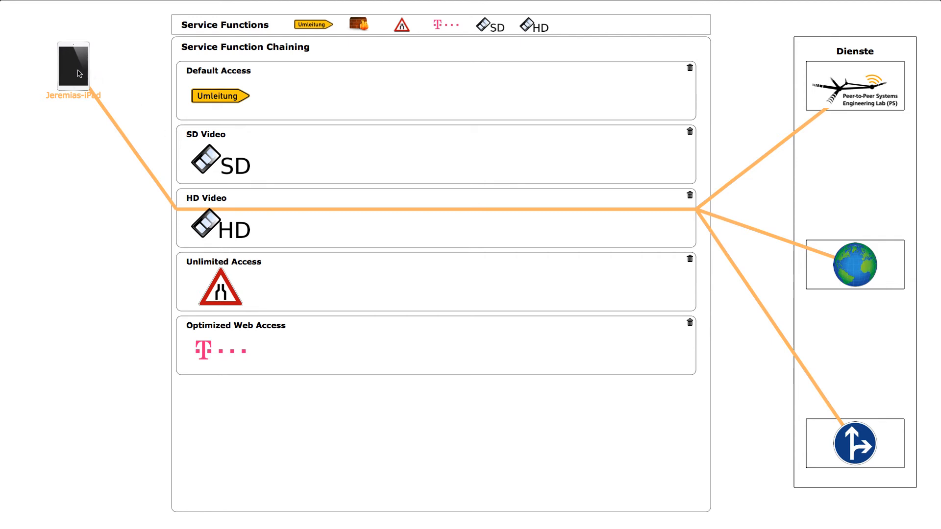
{"action": "mouse_move", "coordinate": [305, 166]}
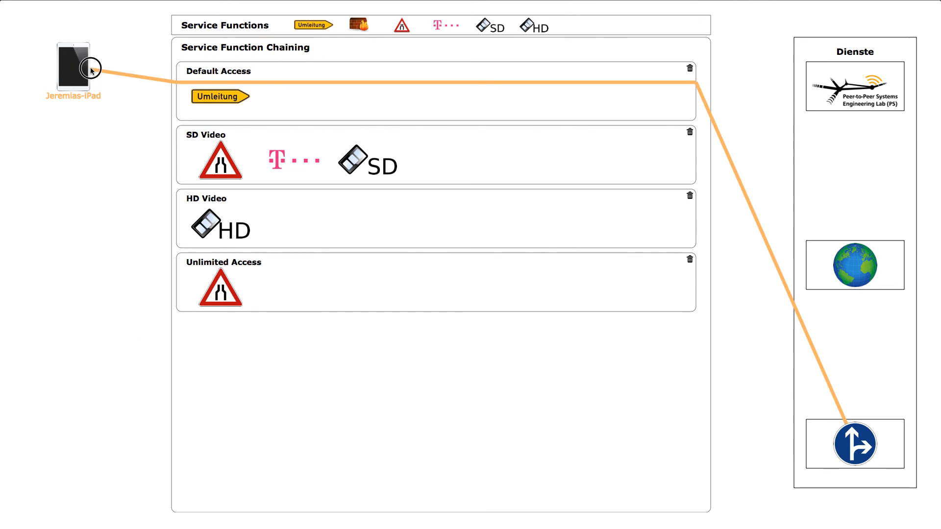
Move the iPad to Default Access and reposition Umleitung under Service Node 1.
{"action": "left_click_drag", "start_coordinate": [89, 71], "coordinate": [441, 150]}
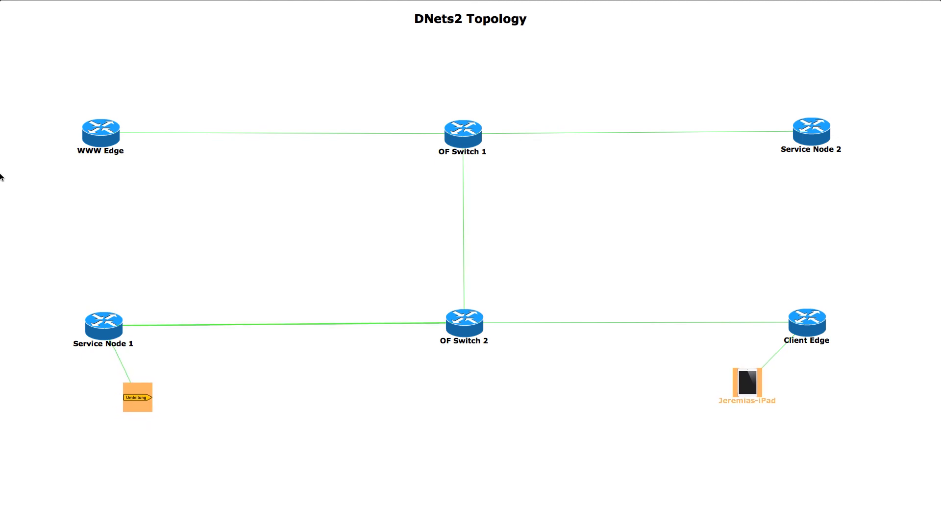
{"action": "left_click_drag", "start_coordinate": [137, 398], "coordinate": [148, 395]}
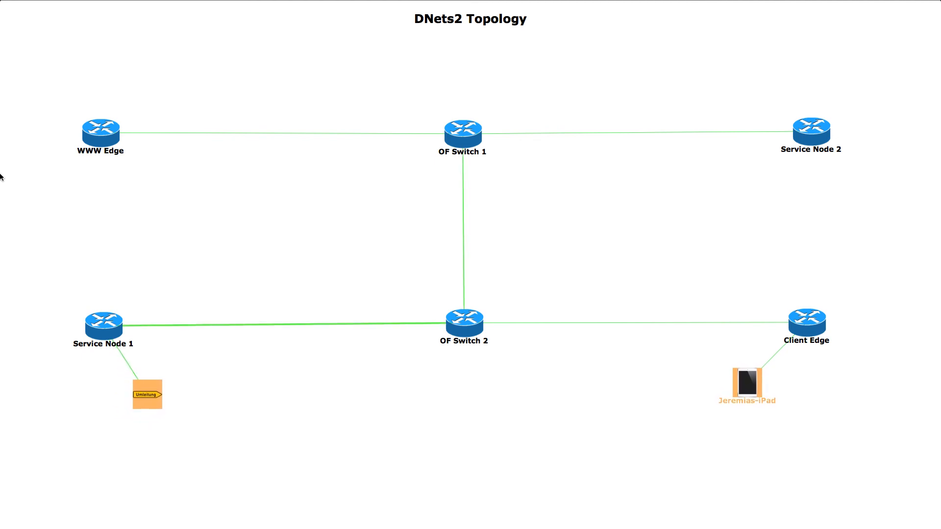